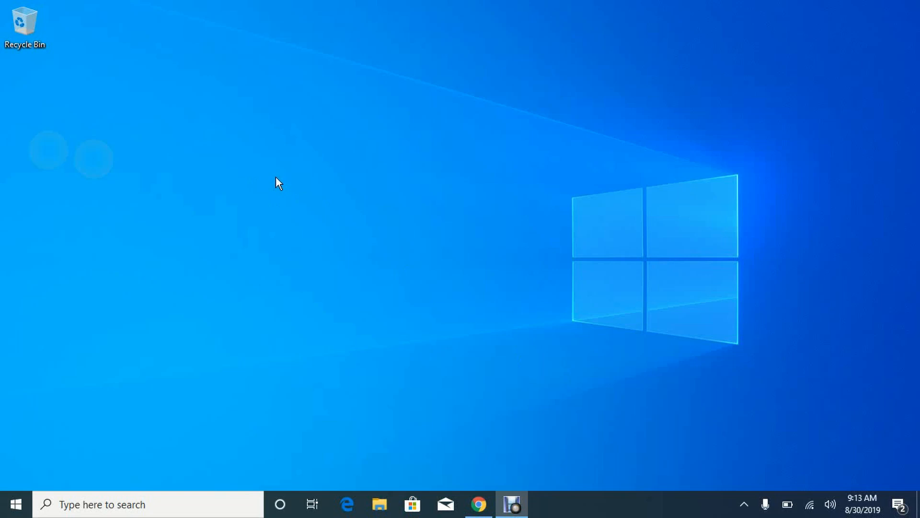
{"action": "mouse_move", "coordinate": [345, 240]}
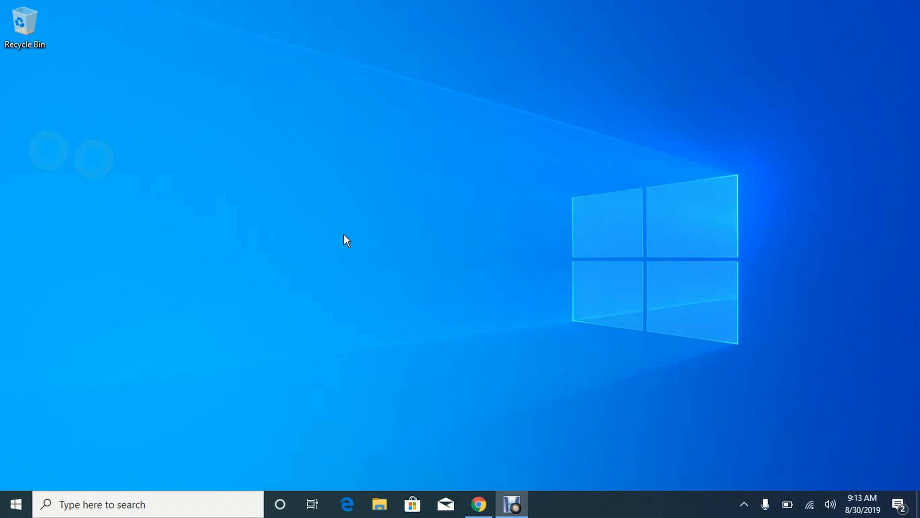
{"action": "mouse_move", "coordinate": [361, 235]}
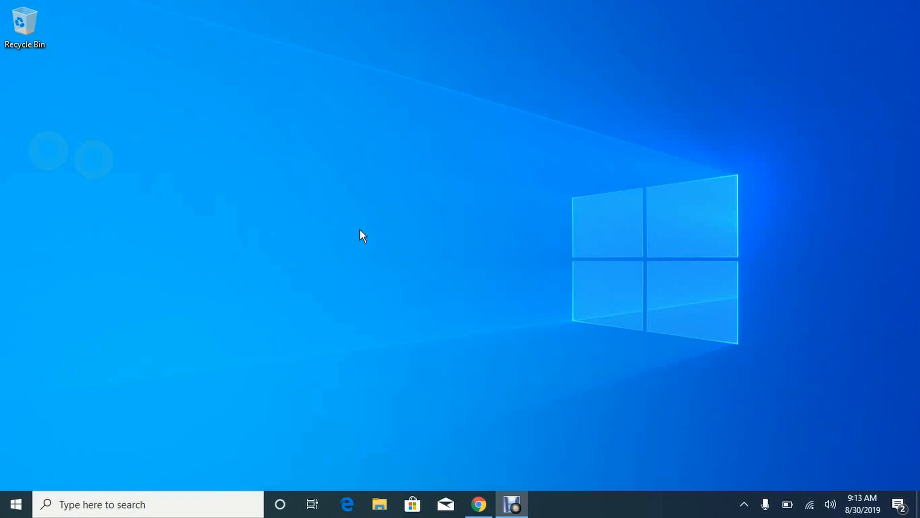
{"action": "mouse_move", "coordinate": [392, 211]}
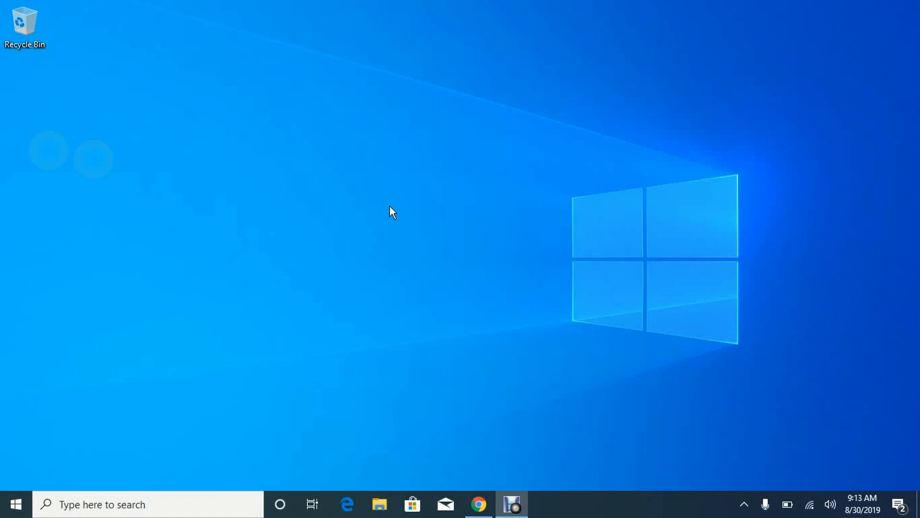
{"action": "mouse_move", "coordinate": [219, 153]}
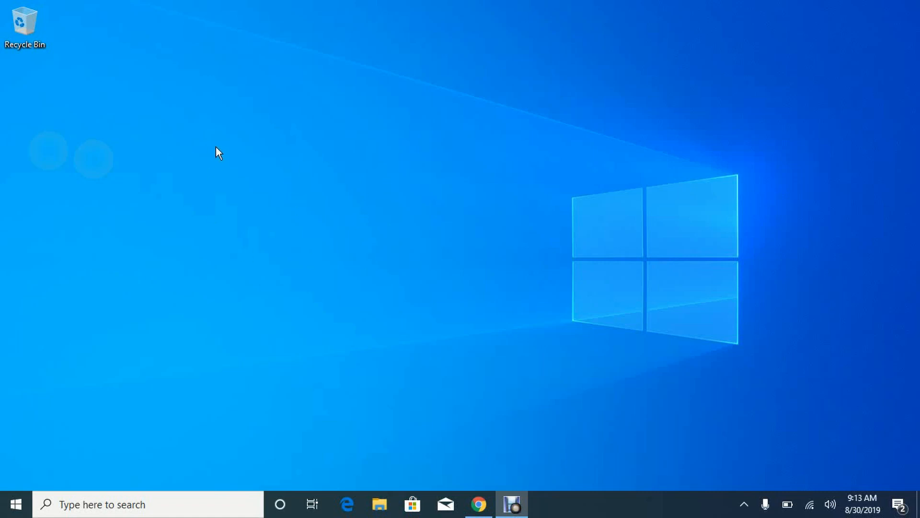
{"action": "mouse_move", "coordinate": [138, 173]}
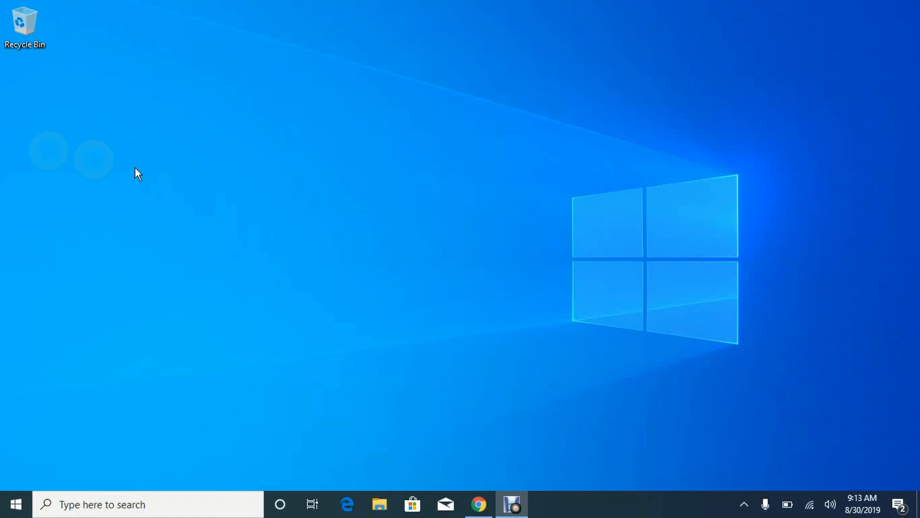
{"action": "mouse_move", "coordinate": [52, 144]}
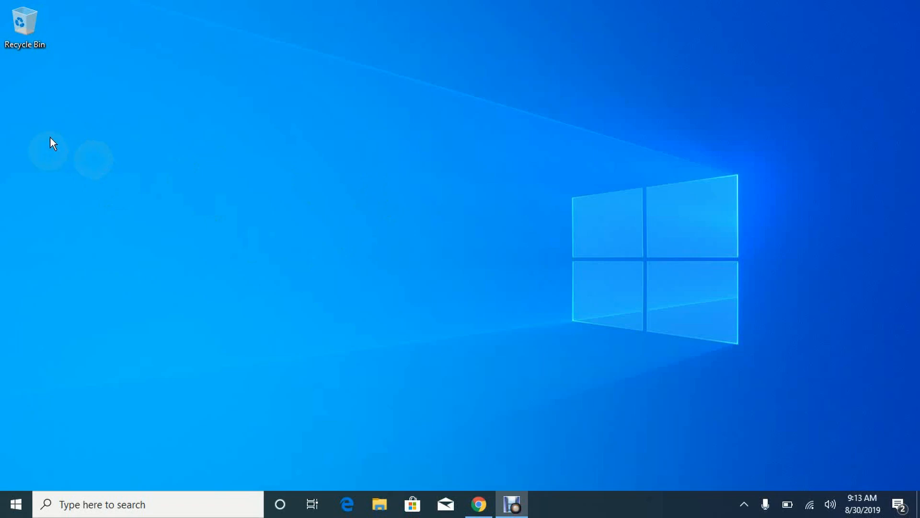
{"action": "mouse_move", "coordinate": [64, 151]}
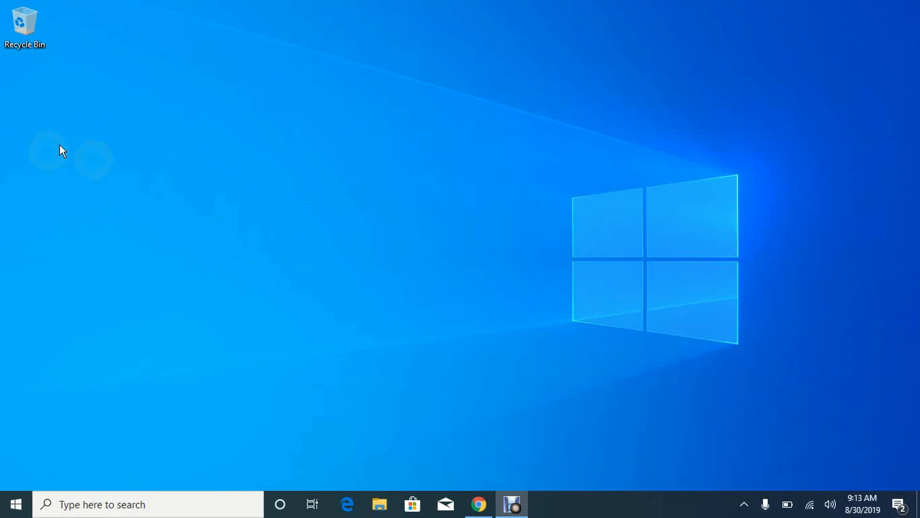
{"action": "mouse_move", "coordinate": [134, 171]}
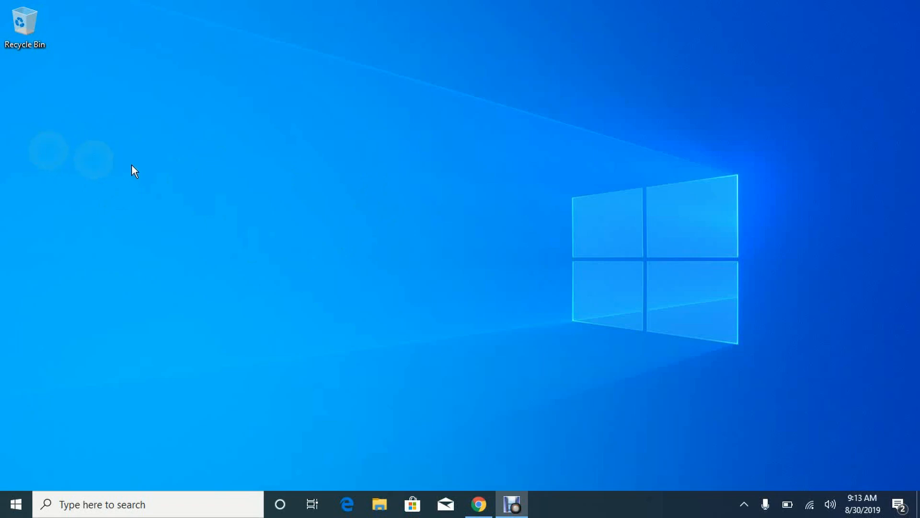
{"action": "mouse_move", "coordinate": [209, 178]}
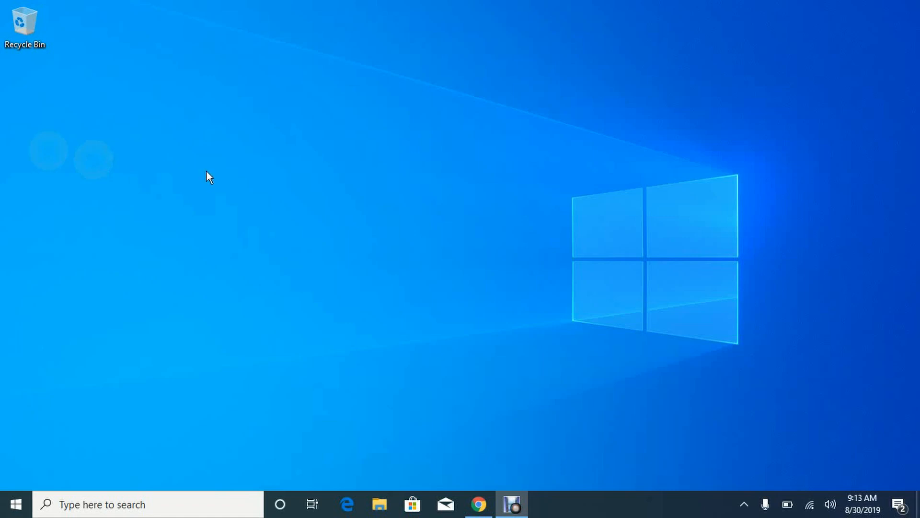
{"action": "mouse_move", "coordinate": [145, 174]}
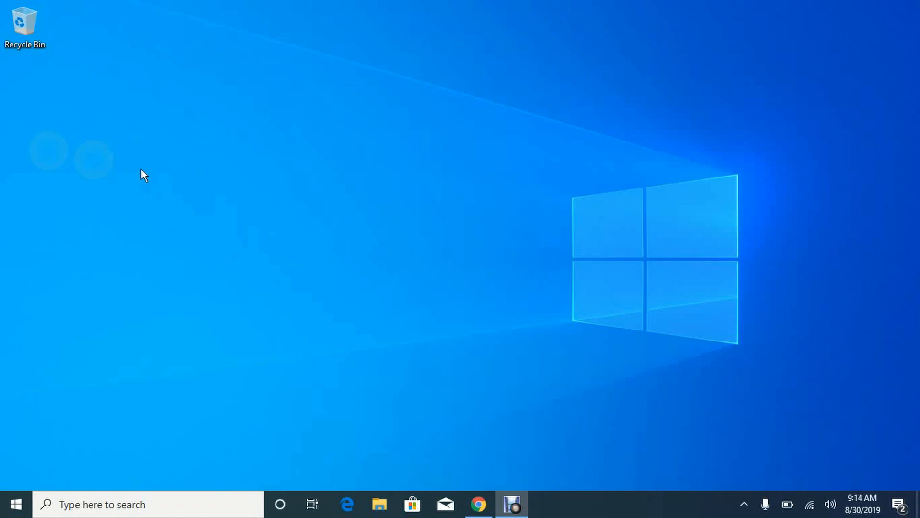
{"action": "mouse_move", "coordinate": [114, 164]}
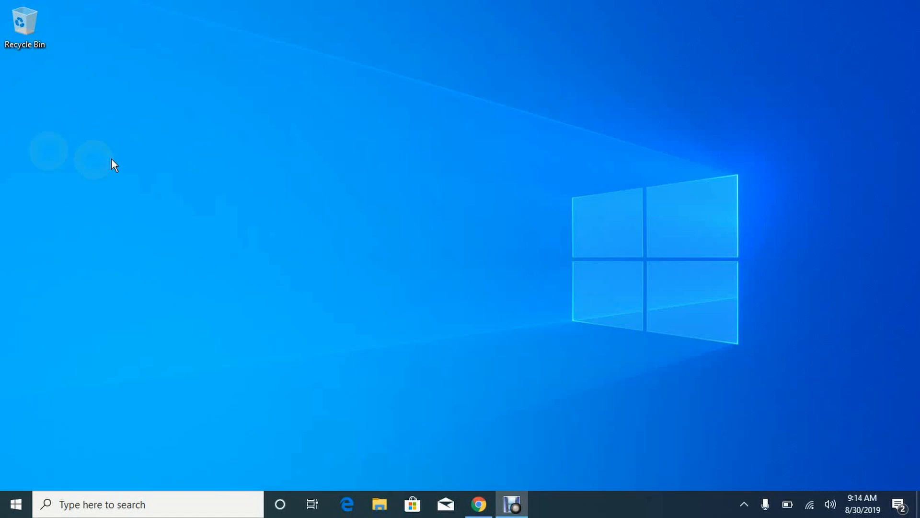
{"action": "mouse_move", "coordinate": [124, 171]}
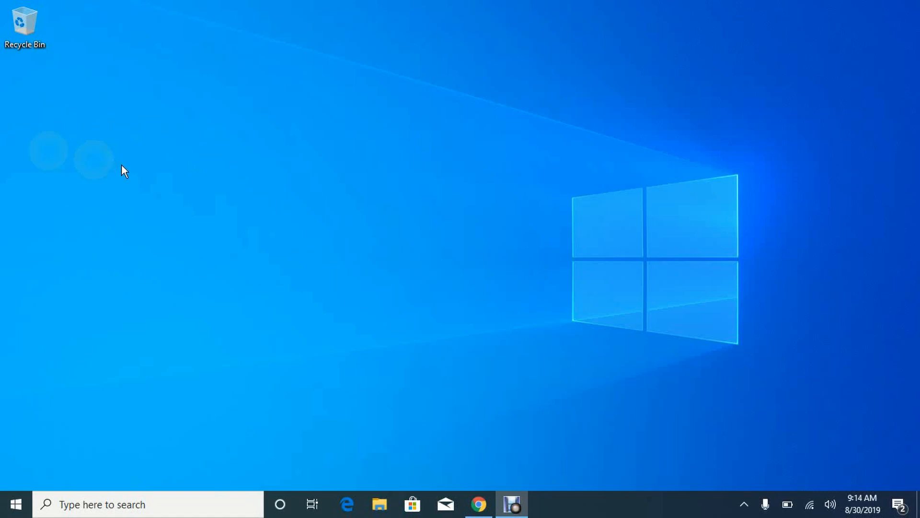
{"action": "mouse_move", "coordinate": [132, 175]}
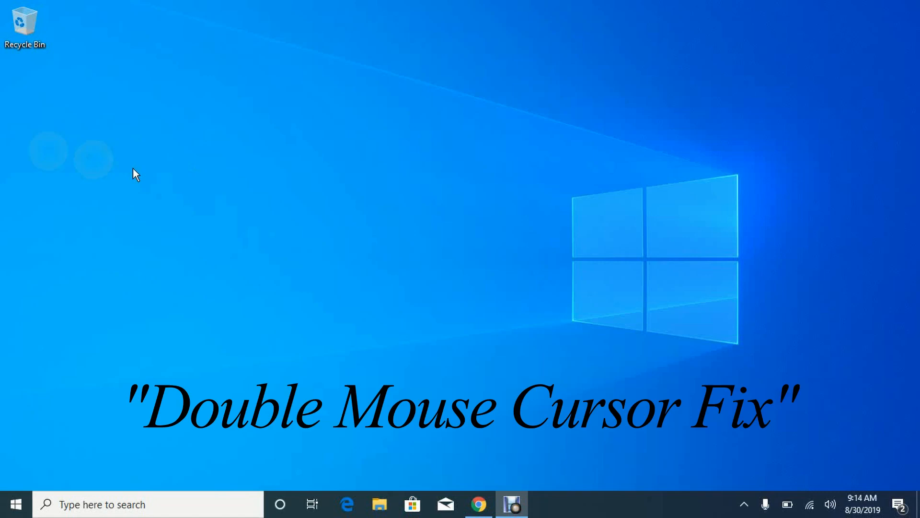
{"action": "mouse_move", "coordinate": [168, 178]}
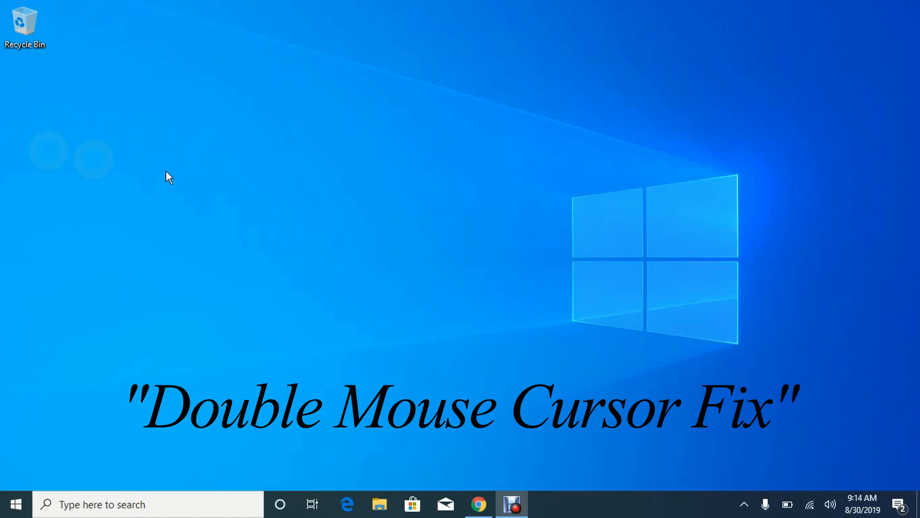
{"action": "mouse_move", "coordinate": [144, 169]}
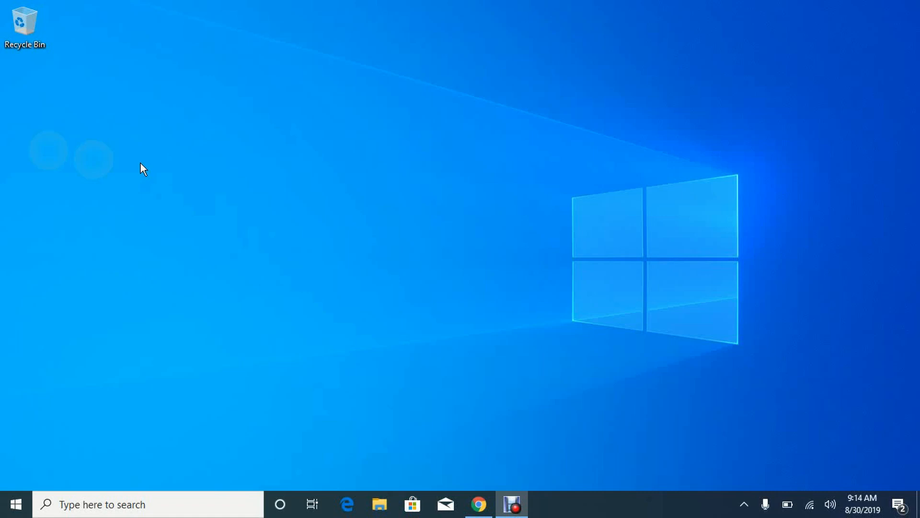
{"action": "mouse_move", "coordinate": [230, 183]}
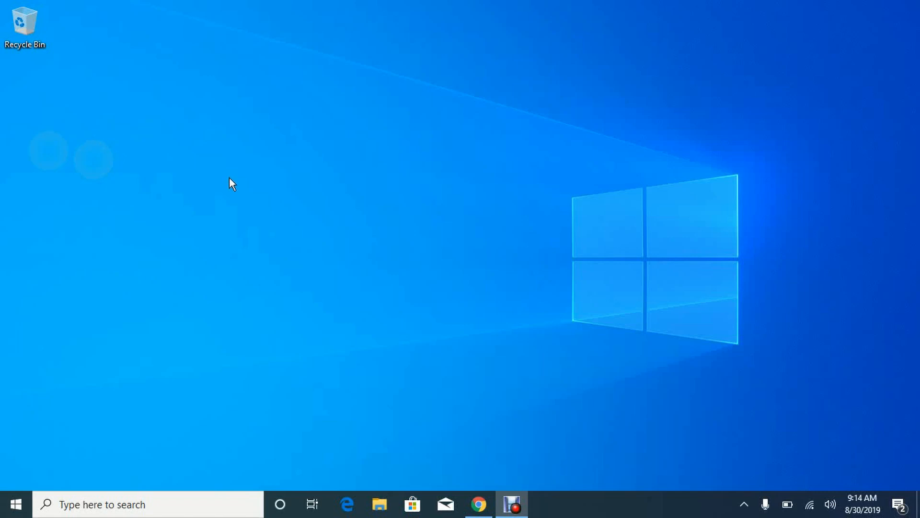
{"action": "mouse_move", "coordinate": [282, 178]}
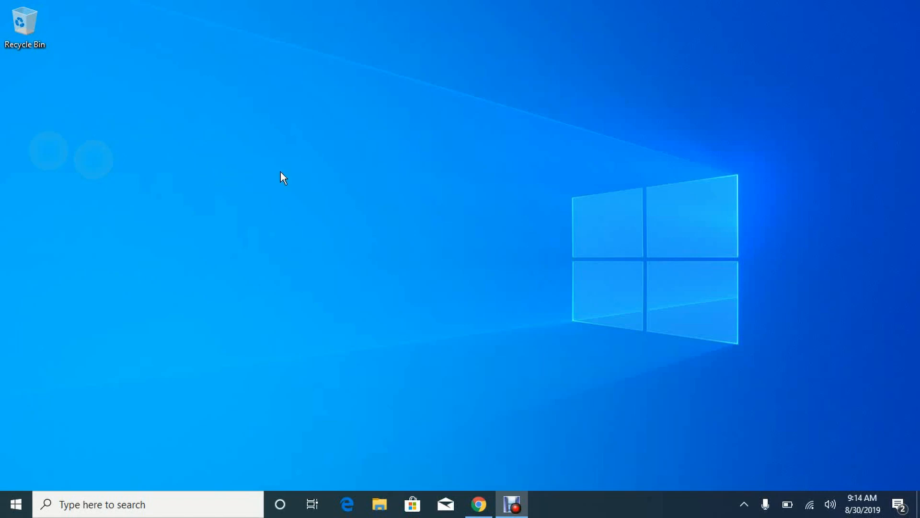
{"action": "mouse_move", "coordinate": [271, 177]}
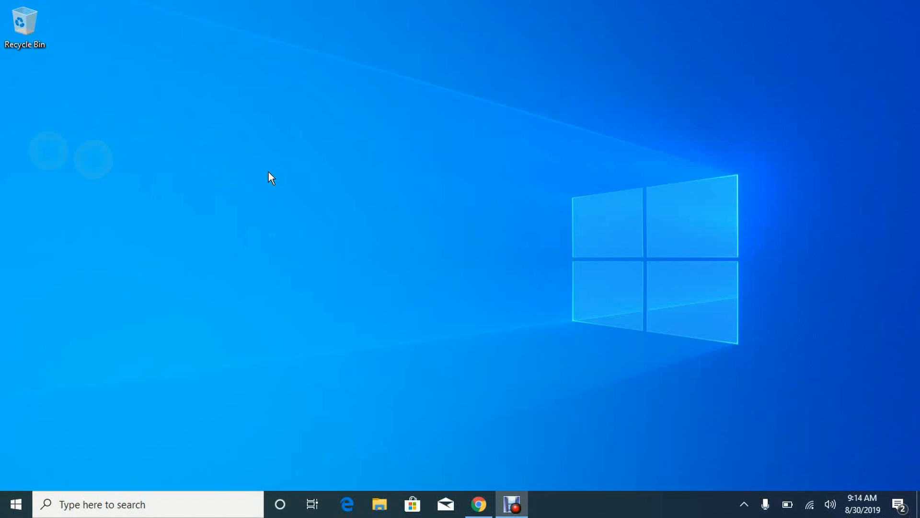
{"action": "mouse_move", "coordinate": [238, 201]}
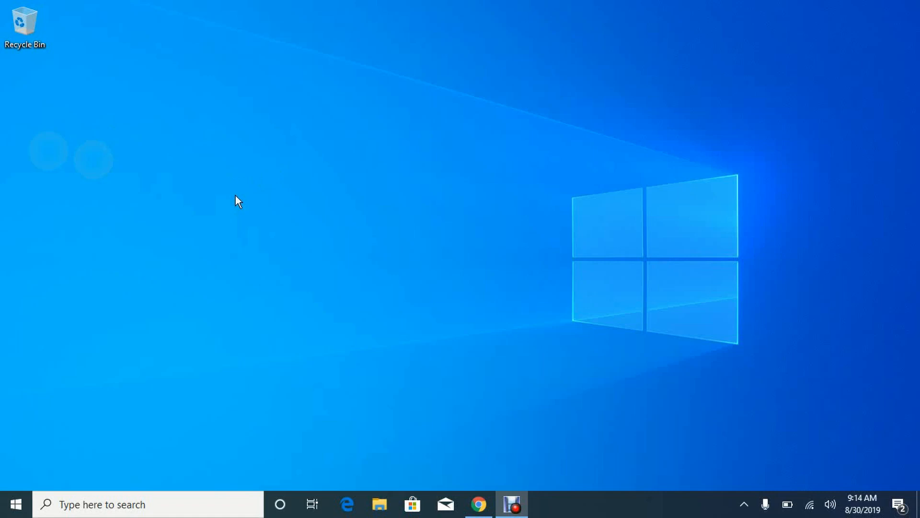
{"action": "mouse_move", "coordinate": [155, 252]}
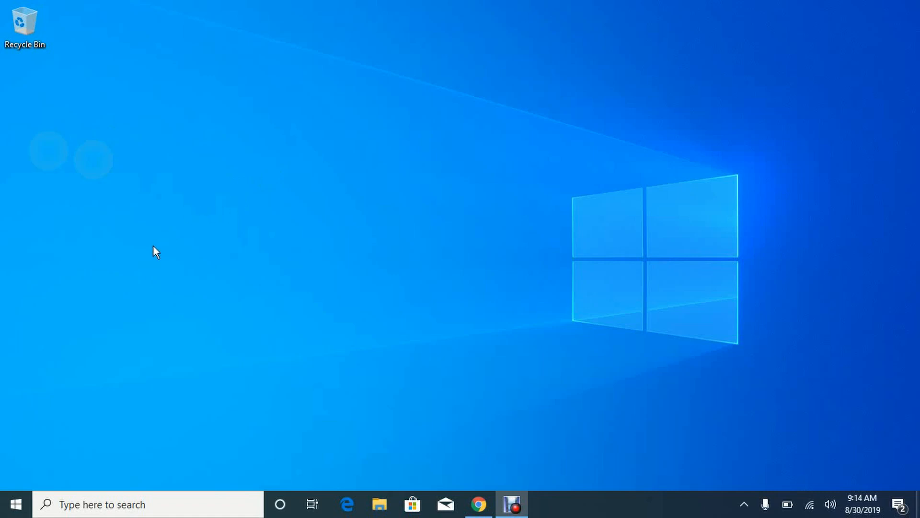
{"action": "mouse_move", "coordinate": [211, 215]}
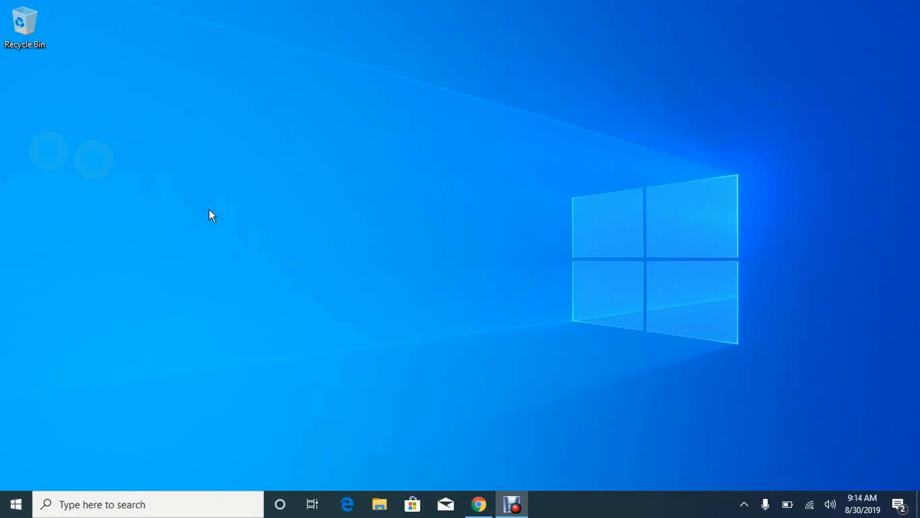
{"action": "mouse_move", "coordinate": [334, 183]}
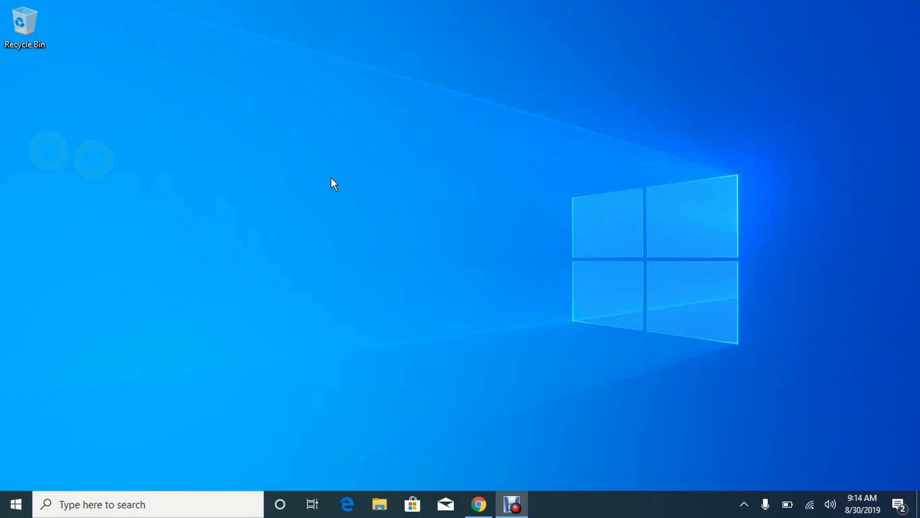
{"action": "mouse_move", "coordinate": [102, 504]}
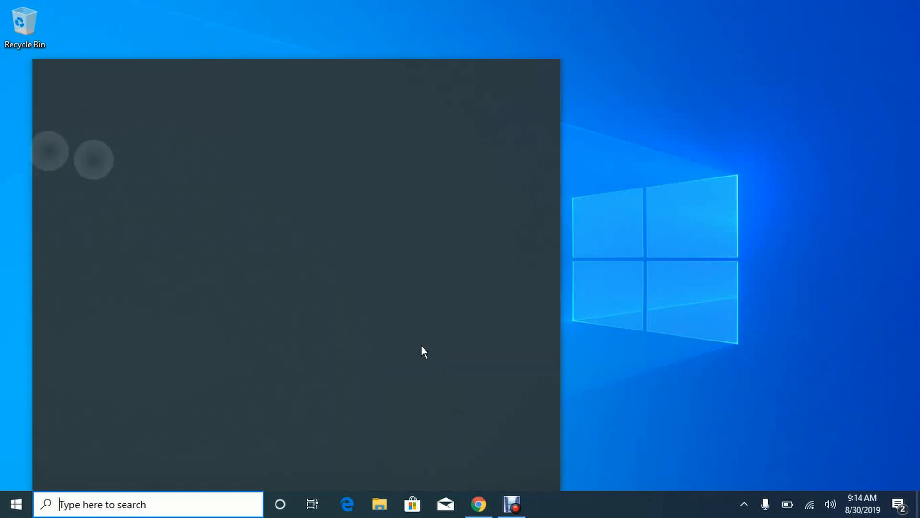
Search 'tablet' in Windows Search and launch Tablet mode settings from the results
{"action": "type", "text": "ta"}
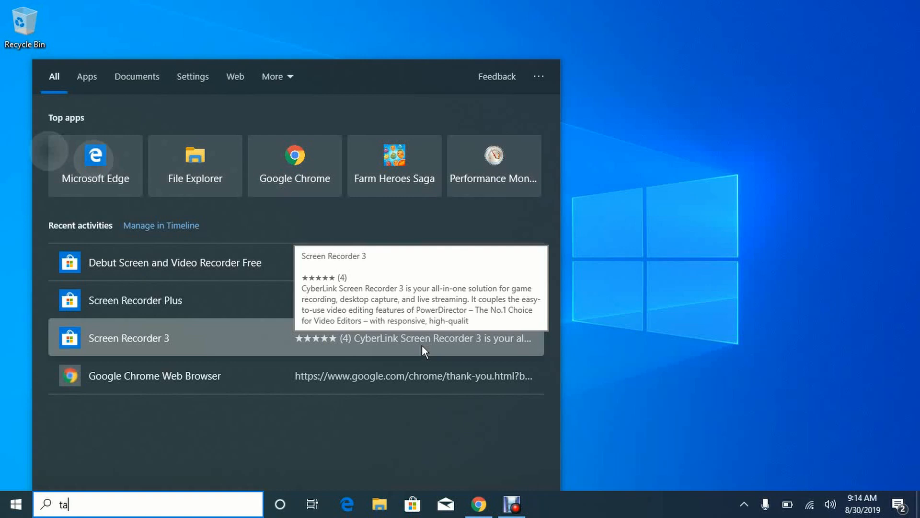
{"action": "type", "text": "blet"}
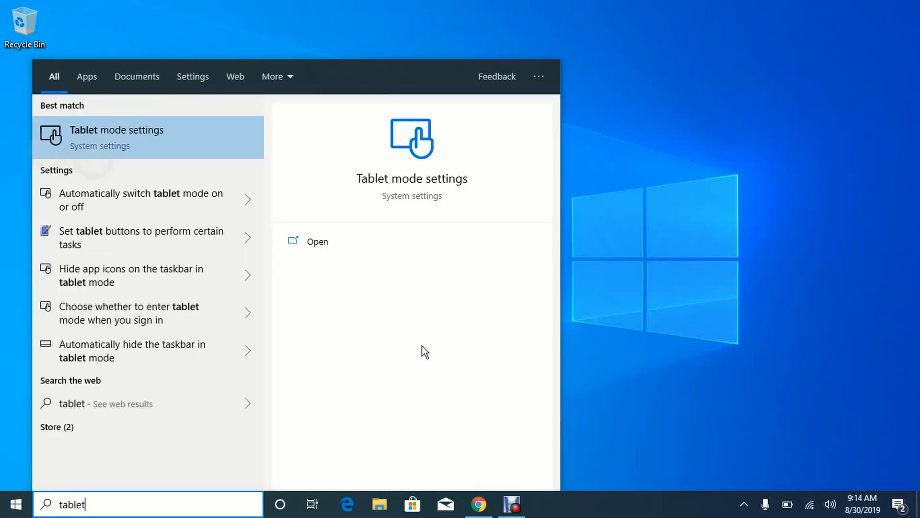
{"action": "mouse_move", "coordinate": [156, 149]}
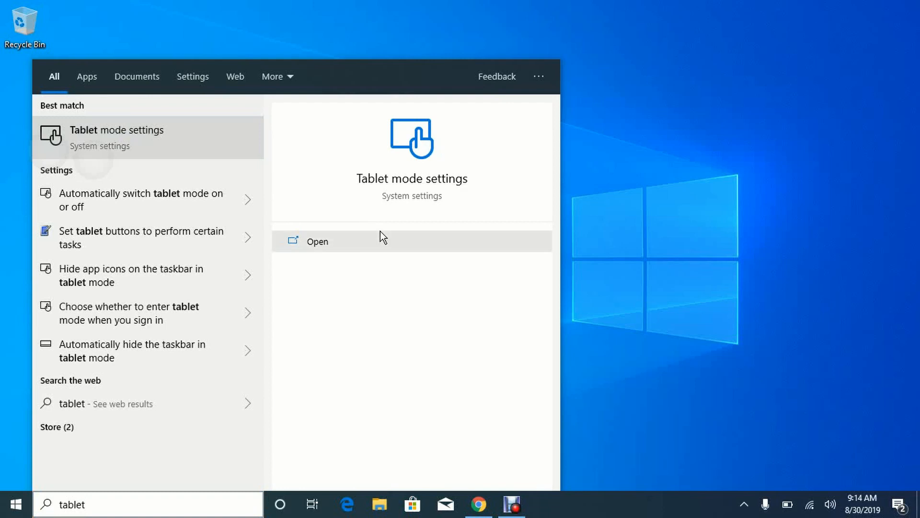
{"action": "left_click", "coordinate": [317, 242]}
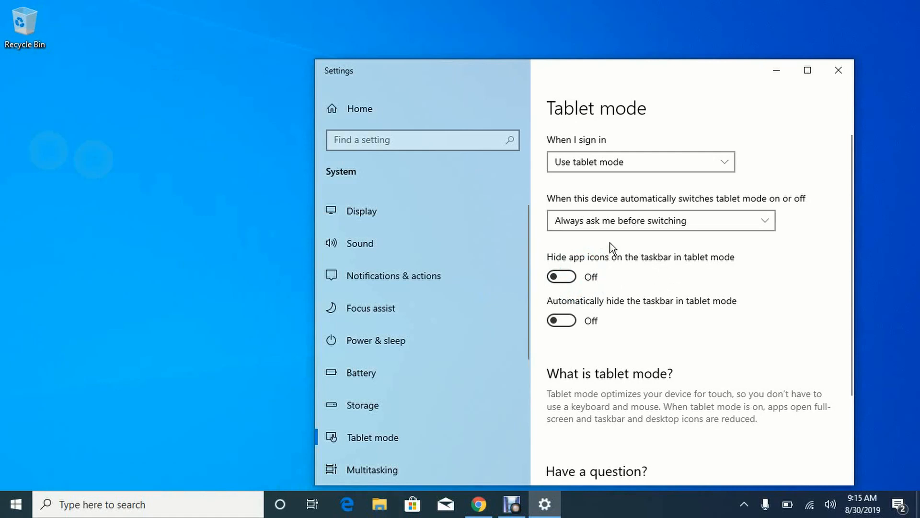
Set 'When I sign in' to Use desktop mode, then close Settings
{"action": "left_click", "coordinate": [640, 162]}
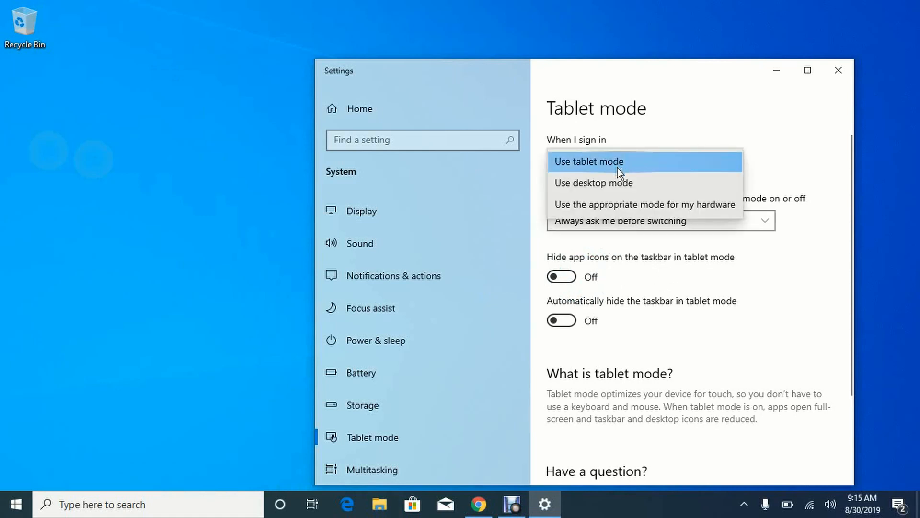
{"action": "left_click", "coordinate": [592, 182]}
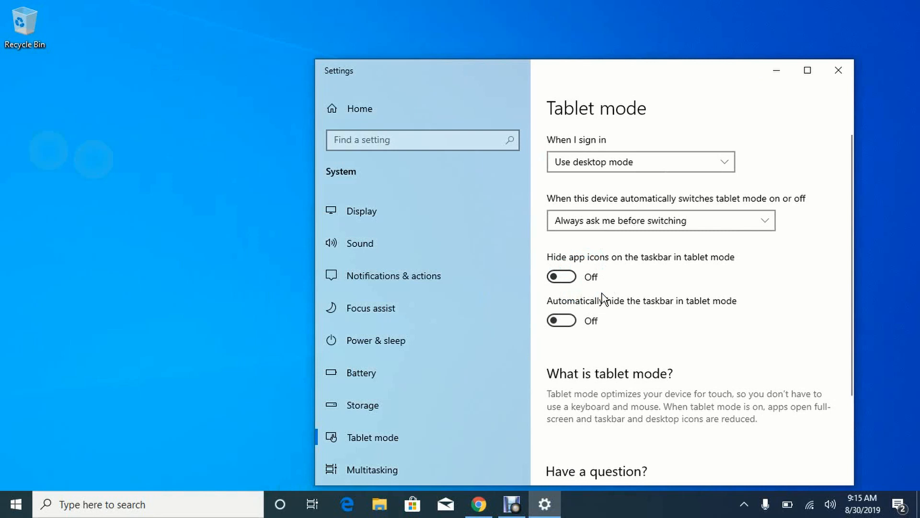
{"action": "scroll", "scroll_direction": "down", "scroll_amount": 3}
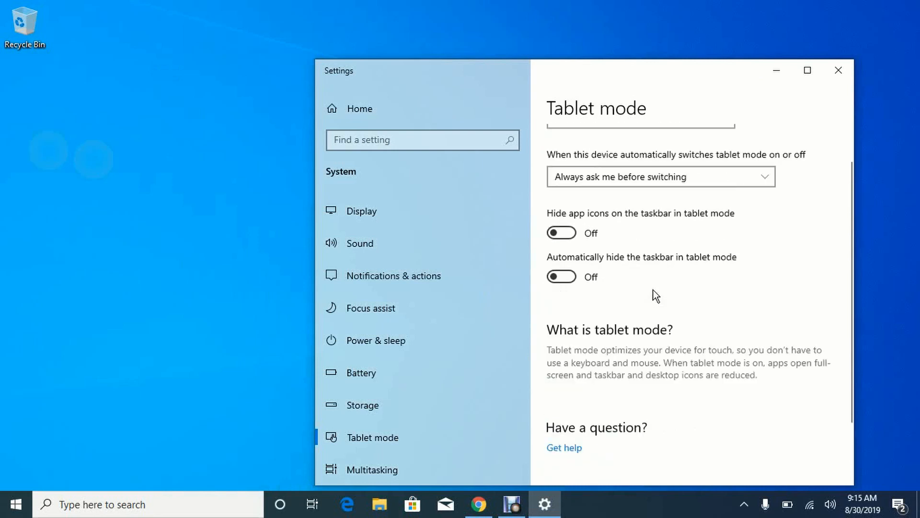
{"action": "scroll", "scroll_direction": "up", "scroll_amount": 3}
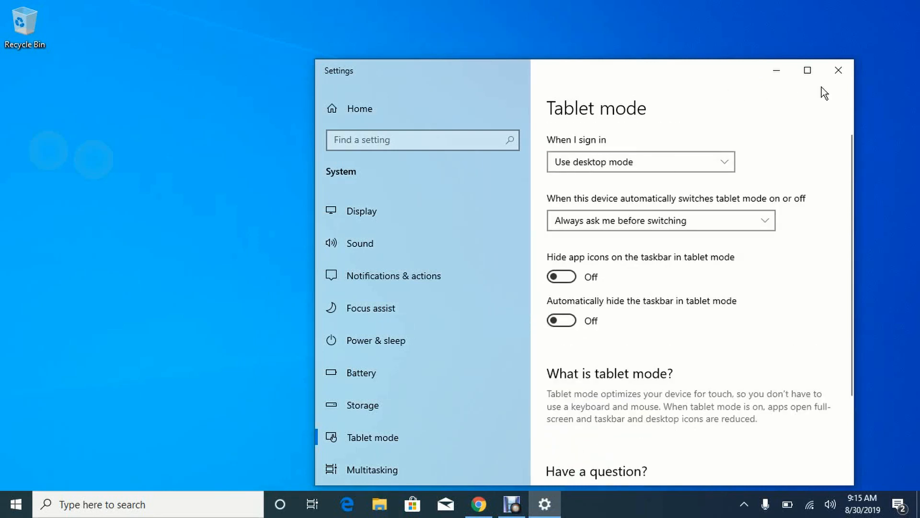
{"action": "left_click", "coordinate": [837, 70]}
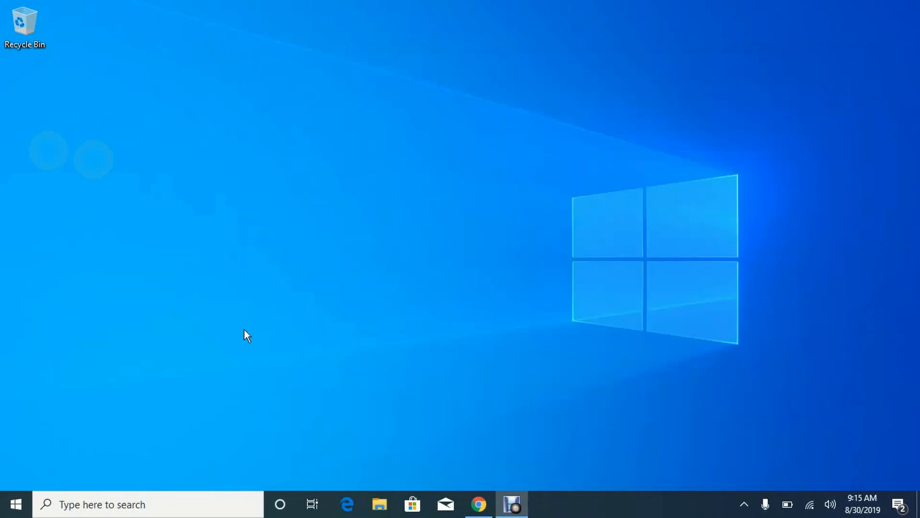
{"action": "mouse_move", "coordinate": [169, 444]}
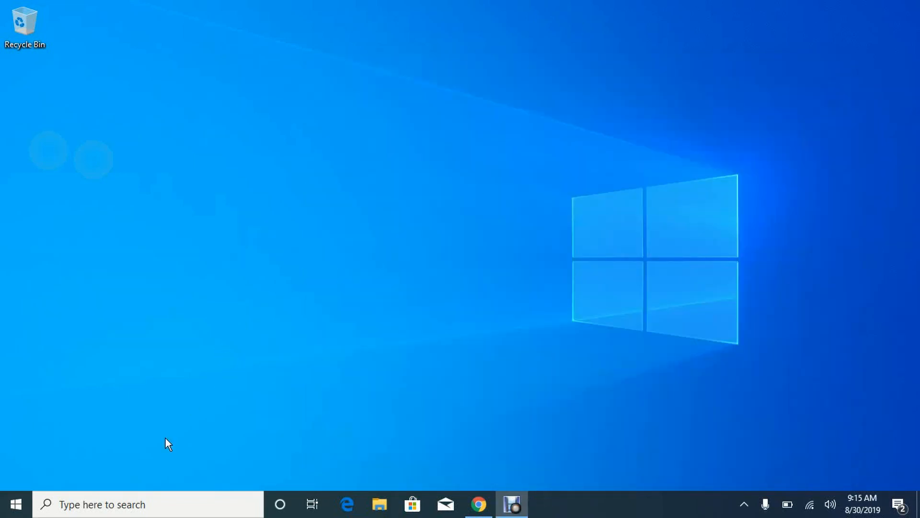
{"action": "mouse_move", "coordinate": [321, 295]}
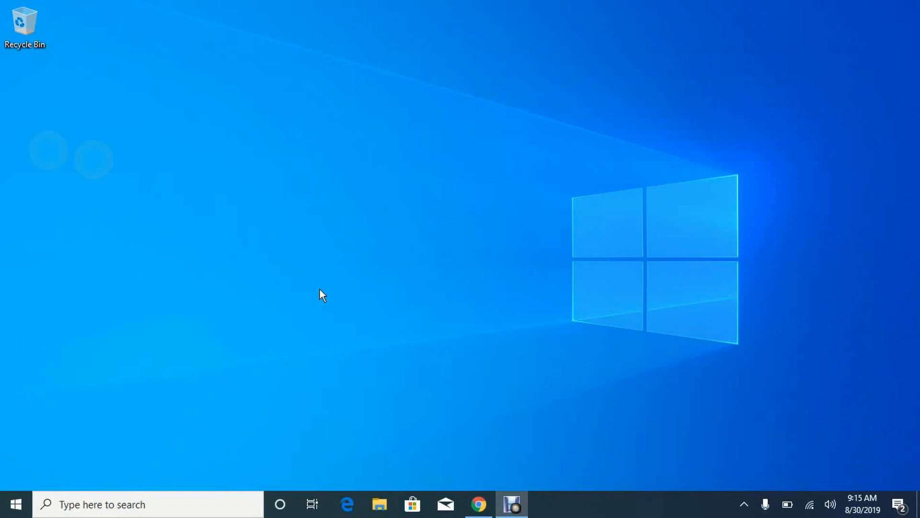
{"action": "mouse_move", "coordinate": [707, 341]}
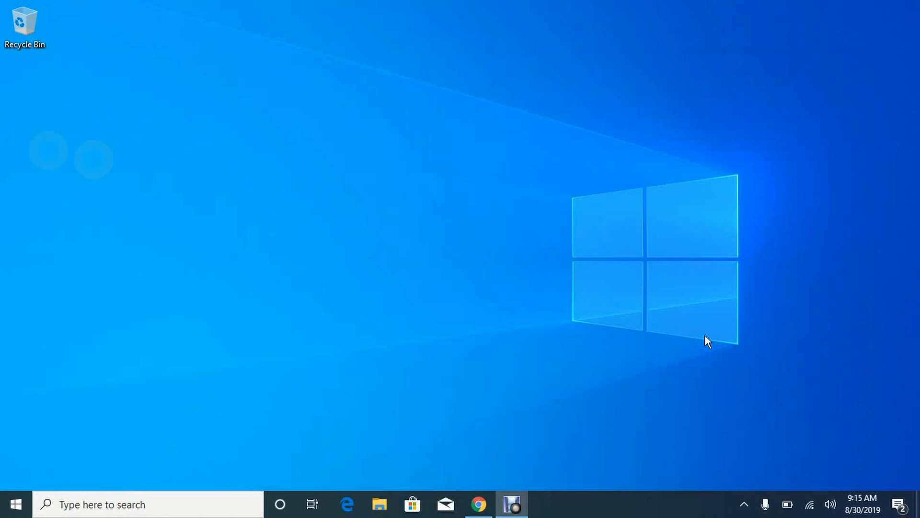
{"action": "mouse_move", "coordinate": [512, 261]}
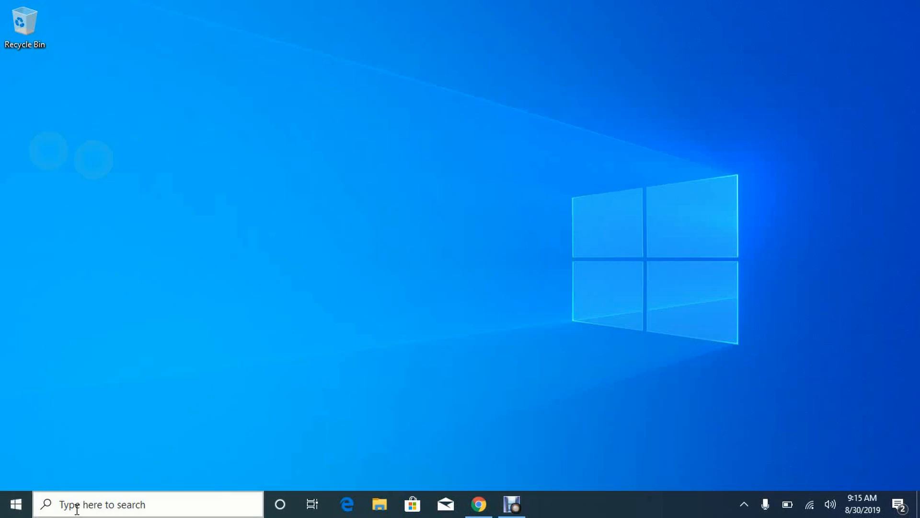
{"action": "type", "text": "devi"}
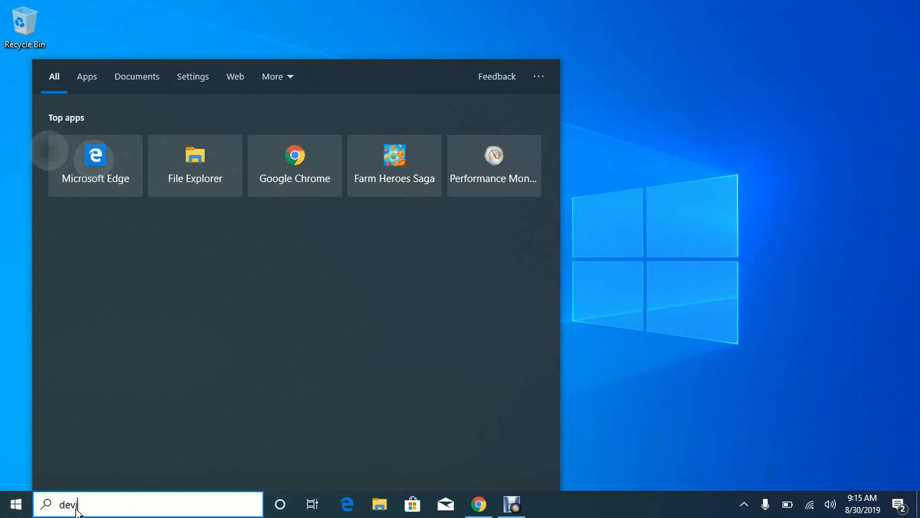
{"action": "type", "text": "e"}
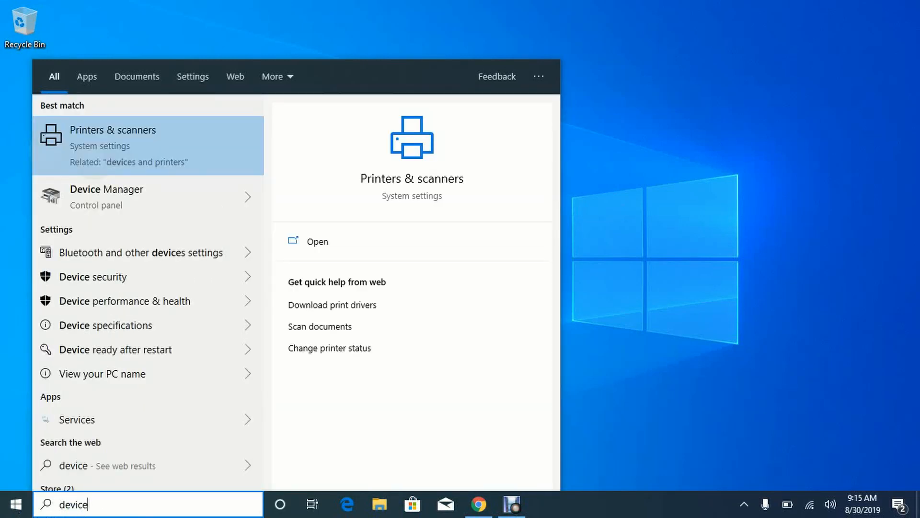
{"action": "mouse_move", "coordinate": [108, 196]}
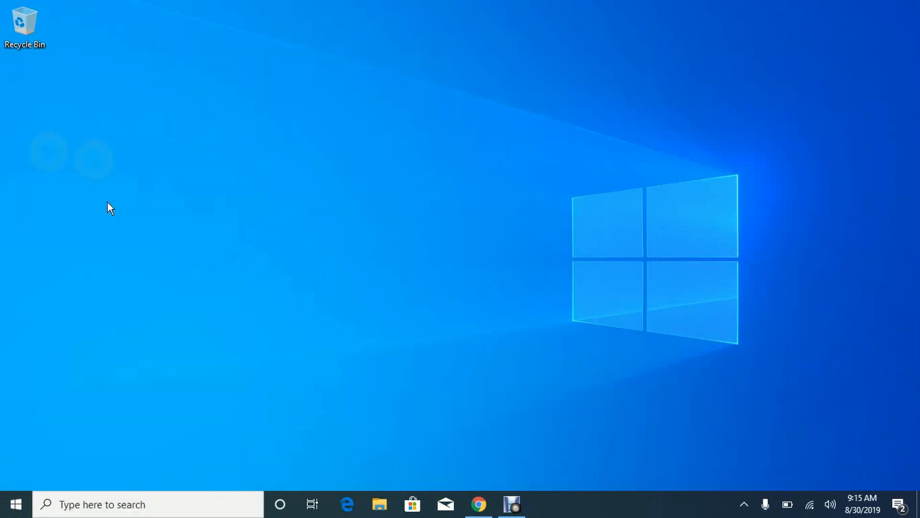
{"action": "mouse_move", "coordinate": [306, 237]}
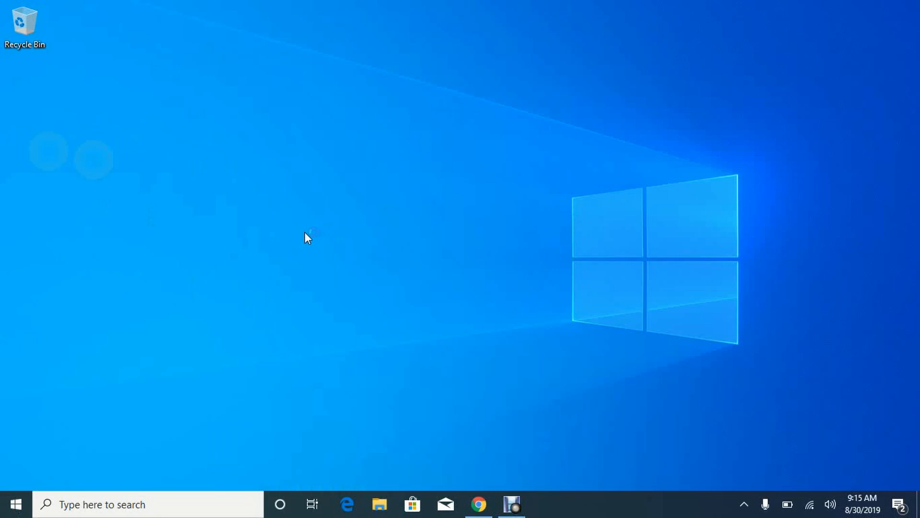
{"action": "left_click", "coordinate": [543, 503]}
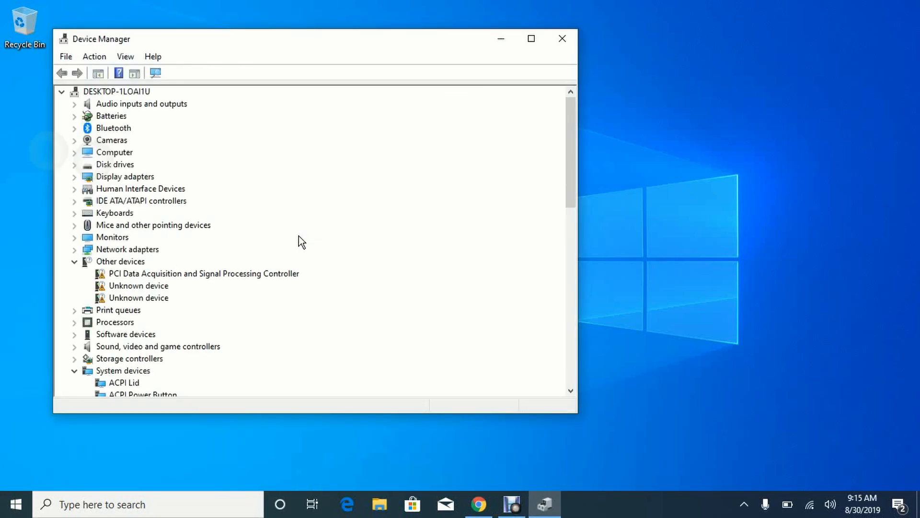
{"action": "mouse_move", "coordinate": [124, 228]}
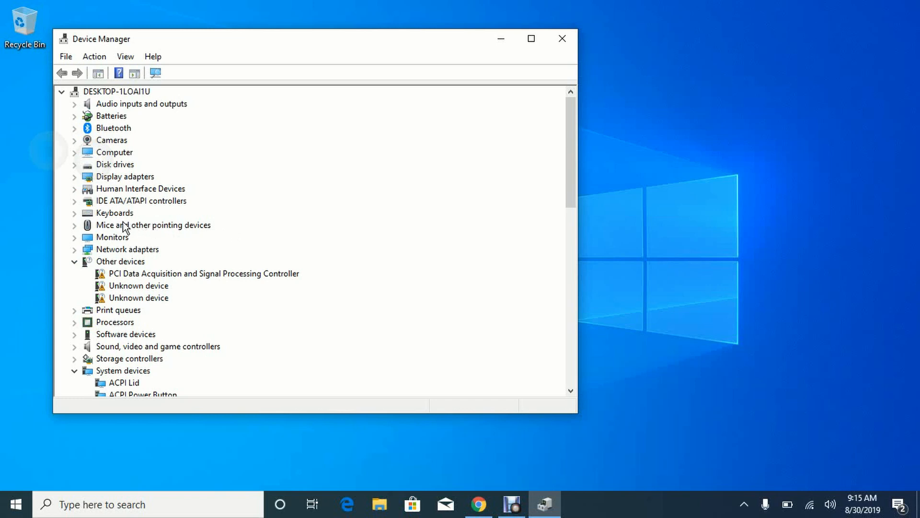
{"action": "mouse_move", "coordinate": [134, 204]}
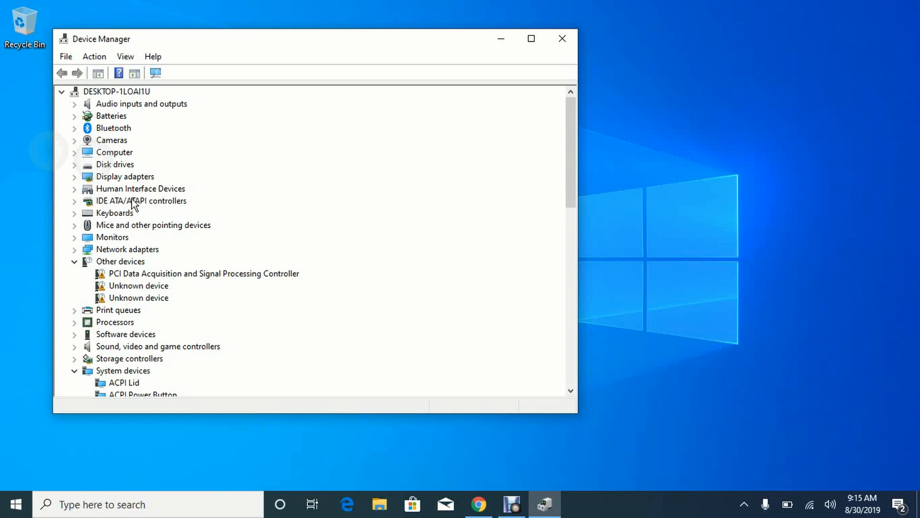
Expand Human Interface Devices and select the HID-compliant touch screen
{"action": "left_click", "coordinate": [74, 188]}
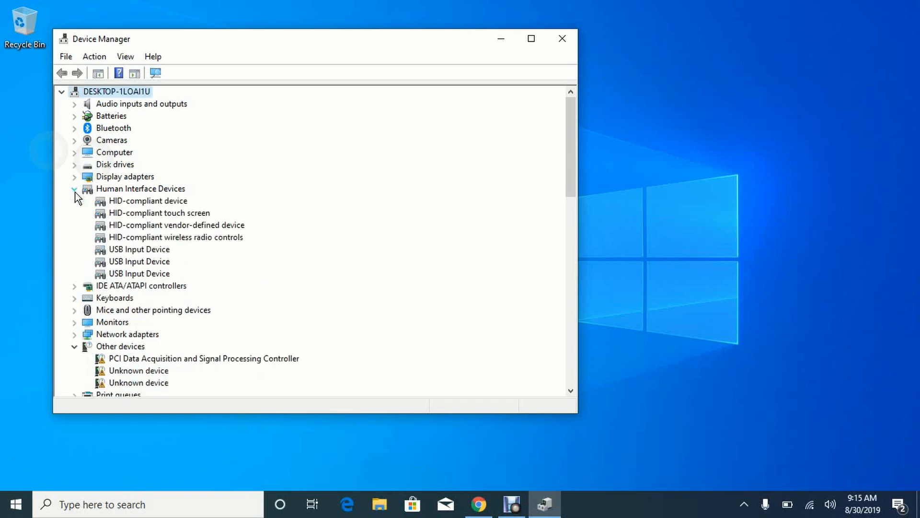
{"action": "mouse_move", "coordinate": [137, 219]}
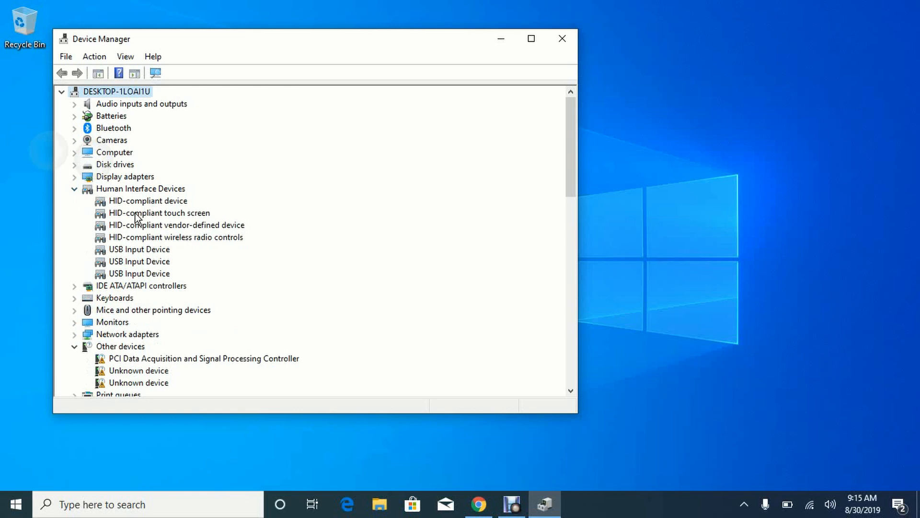
{"action": "mouse_move", "coordinate": [148, 219]}
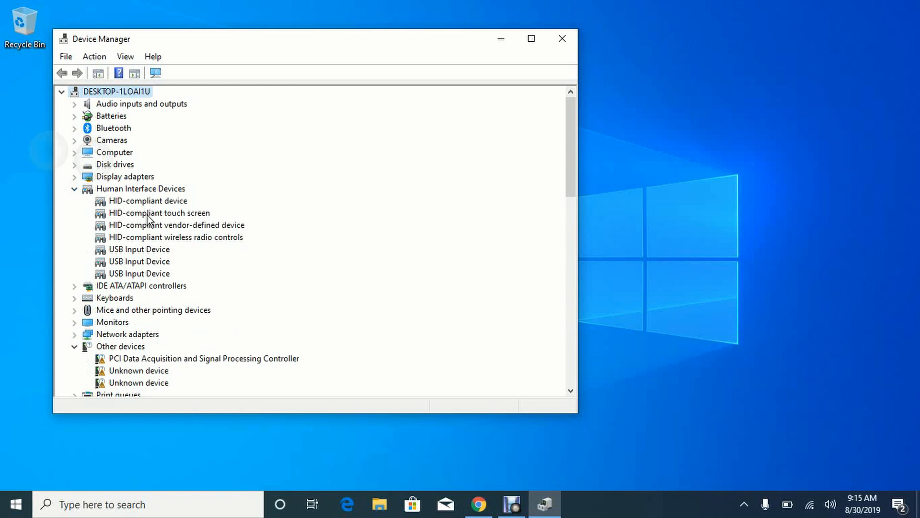
{"action": "left_click", "coordinate": [158, 213]}
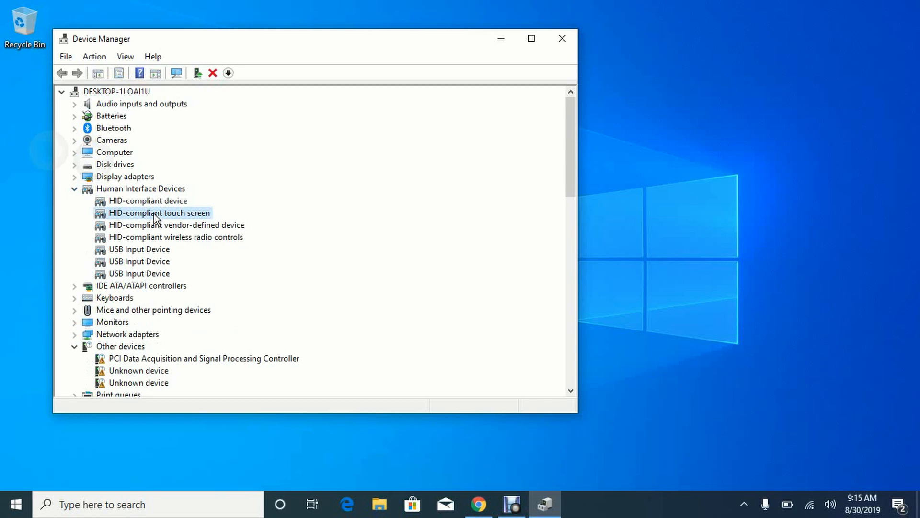
Choose Disable device for the HID-compliant touch screen from its context menu
{"action": "right_click", "coordinate": [158, 213]}
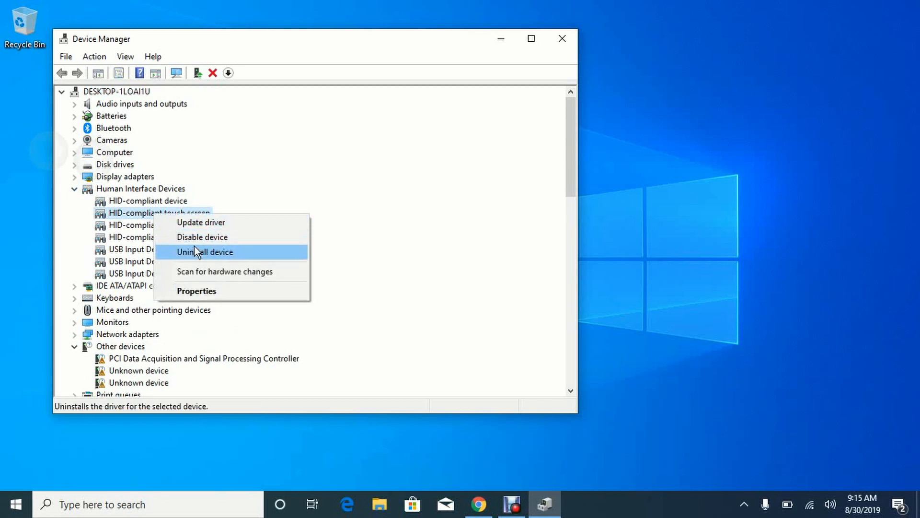
{"action": "mouse_move", "coordinate": [201, 237]}
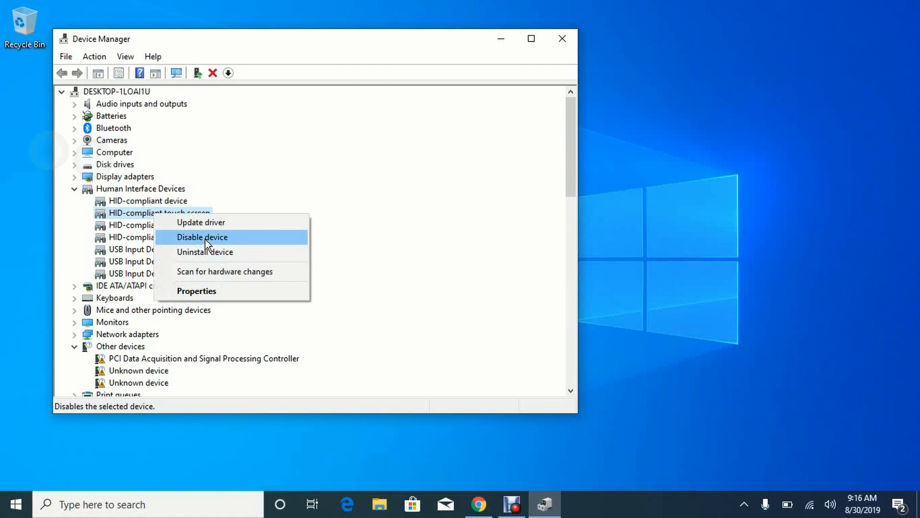
{"action": "mouse_move", "coordinate": [200, 240]}
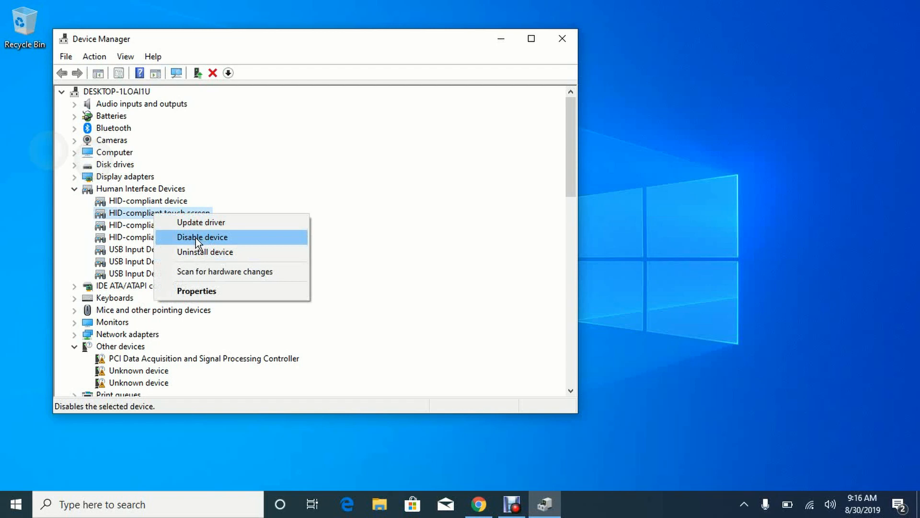
{"action": "mouse_move", "coordinate": [205, 242]}
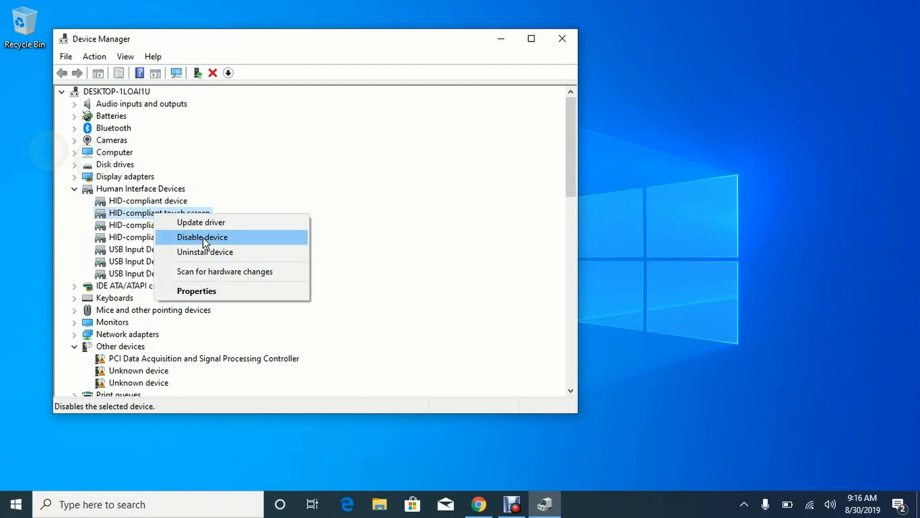
{"action": "left_click", "coordinate": [203, 237]}
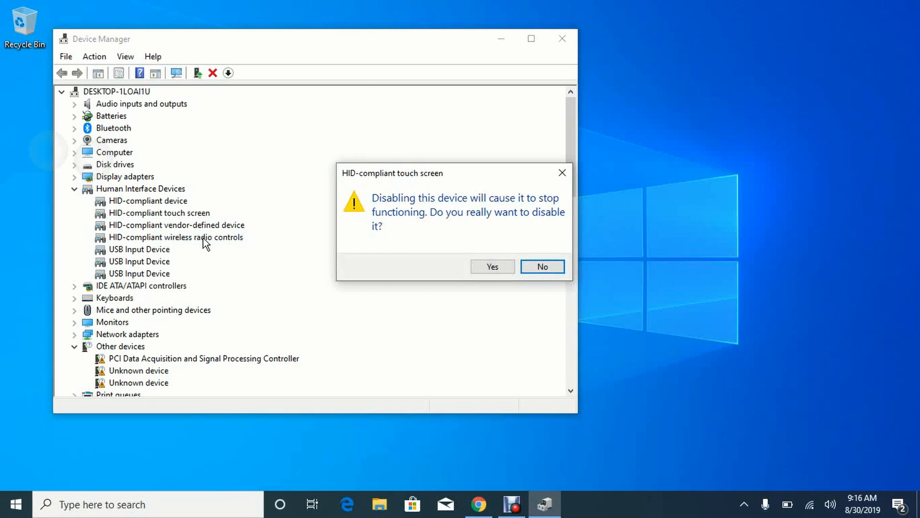
{"action": "mouse_move", "coordinate": [492, 268]}
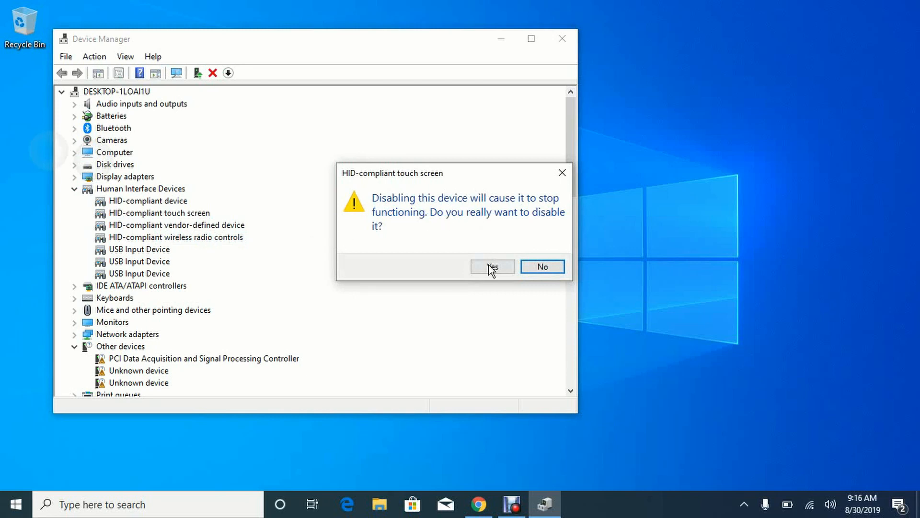
Confirm disabling the touch screen with Yes and close Device Manager
{"action": "left_click", "coordinate": [492, 266]}
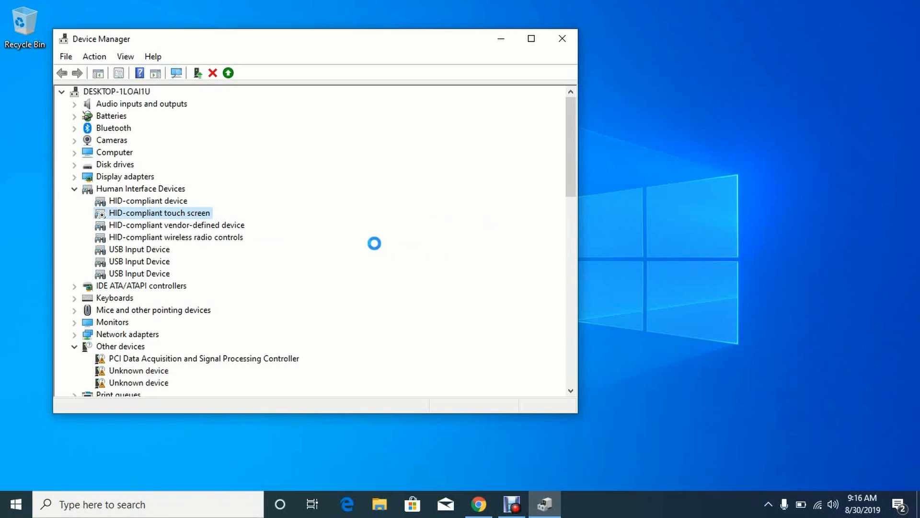
{"action": "mouse_move", "coordinate": [373, 247]}
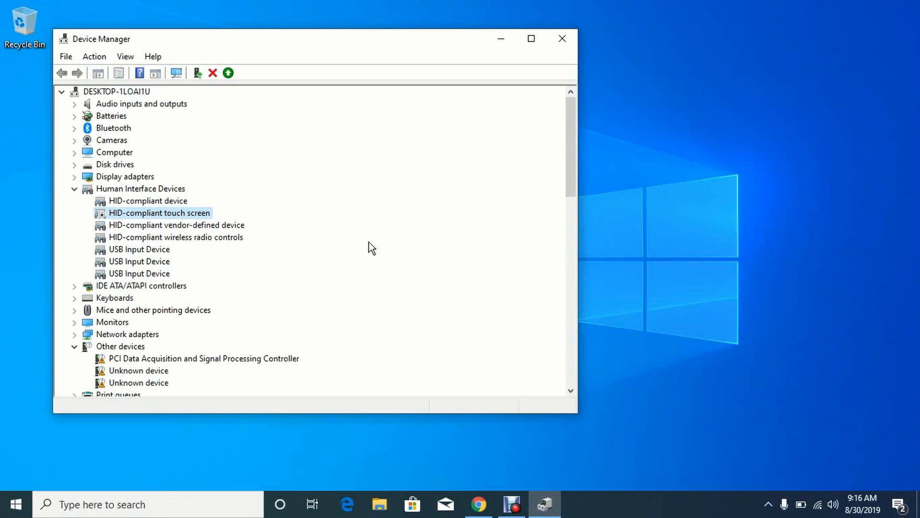
{"action": "left_click", "coordinate": [561, 38]}
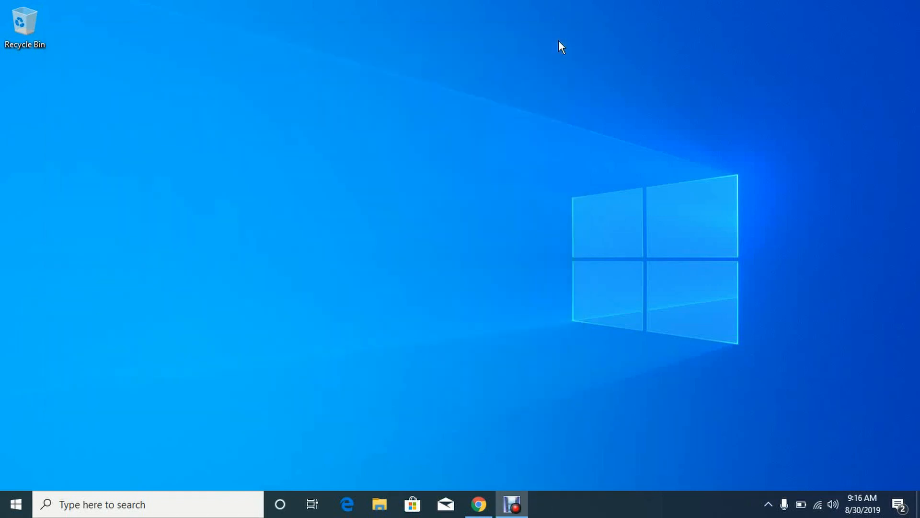
{"action": "mouse_move", "coordinate": [202, 229]}
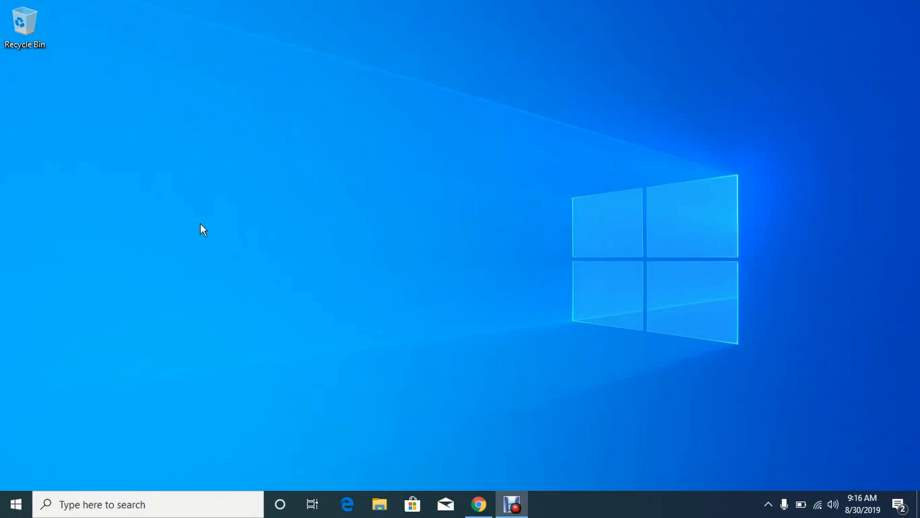
{"action": "mouse_move", "coordinate": [403, 211]}
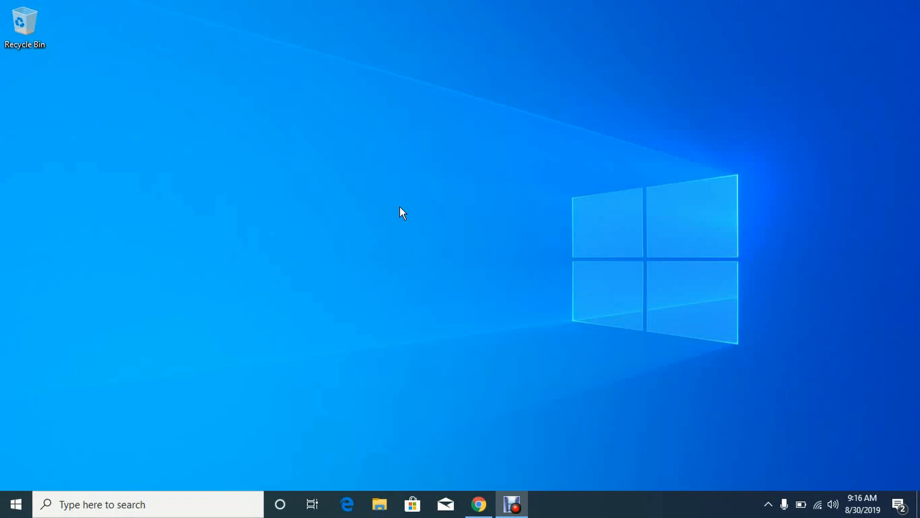
{"action": "mouse_move", "coordinate": [400, 260]}
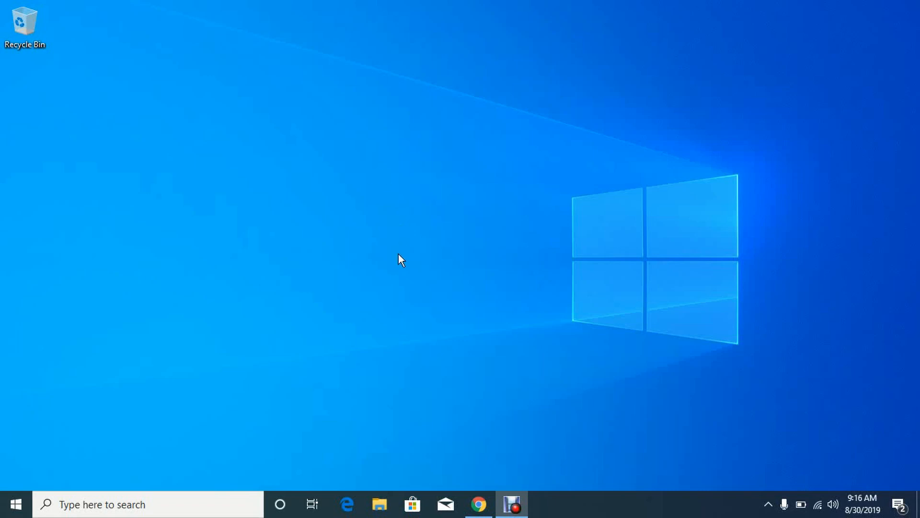
{"action": "mouse_move", "coordinate": [394, 478]}
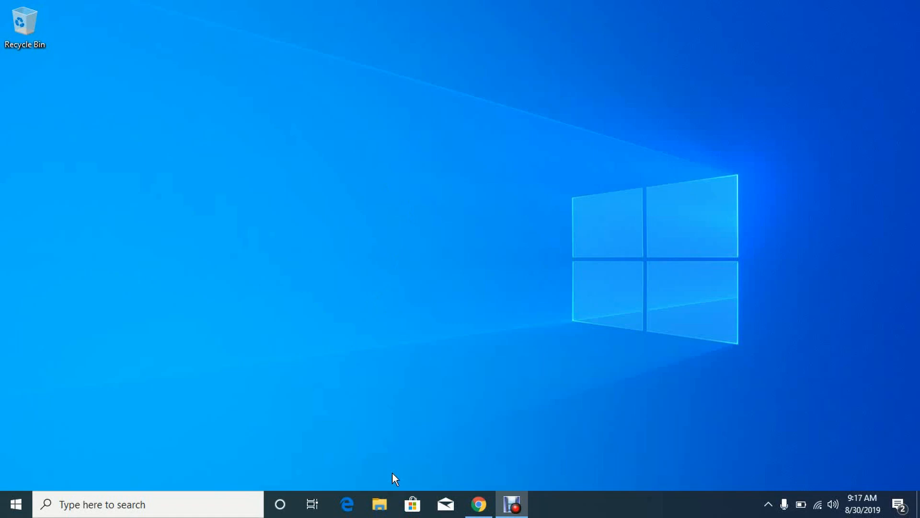
{"action": "mouse_move", "coordinate": [144, 442]}
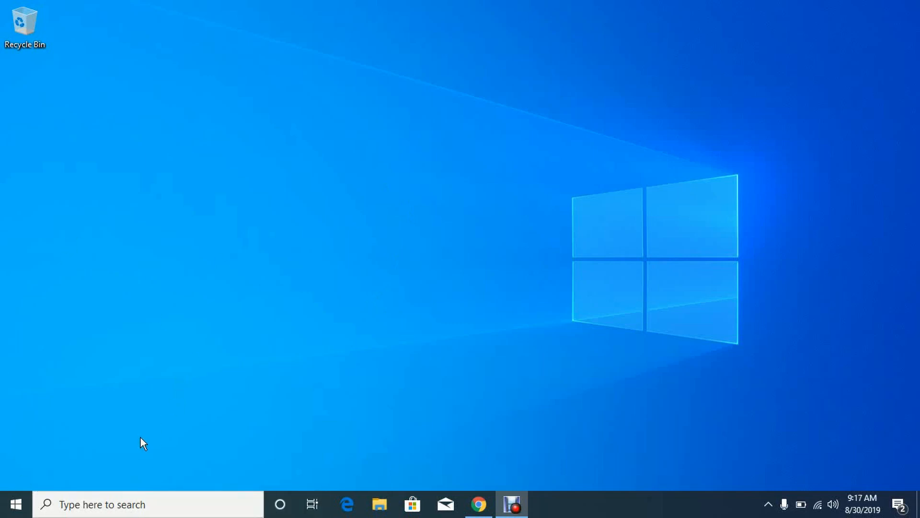
{"action": "mouse_move", "coordinate": [215, 414]}
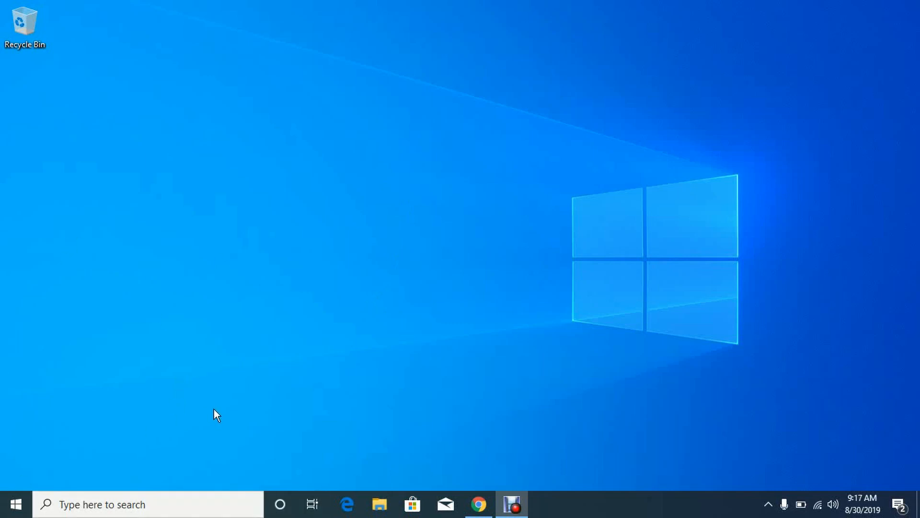